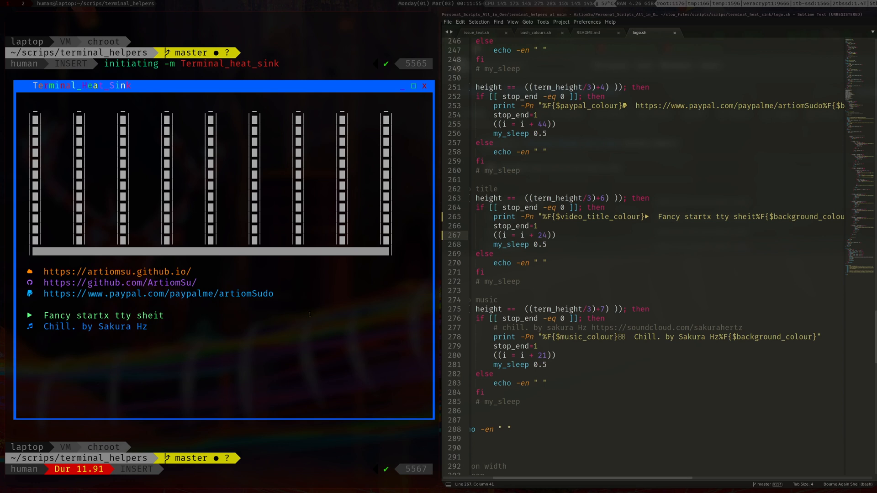
- Print the current pre-login banner with cat /etc/issue
text(cat /etc/)
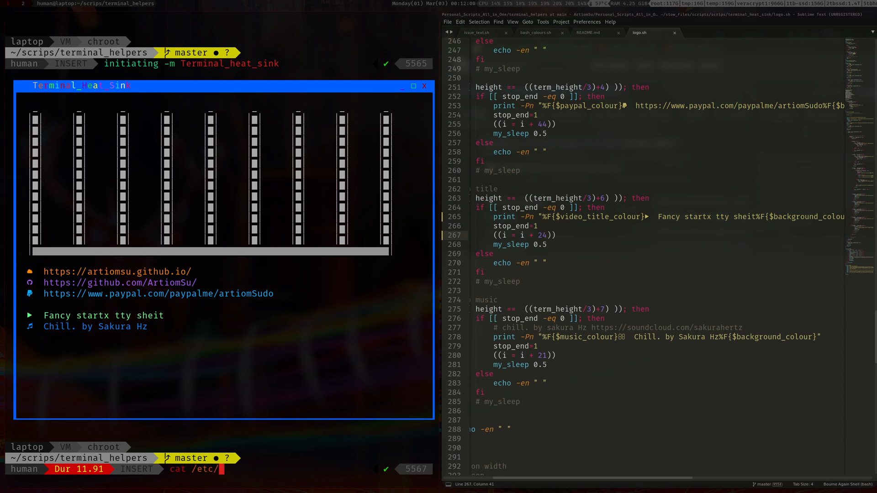
text(issue)
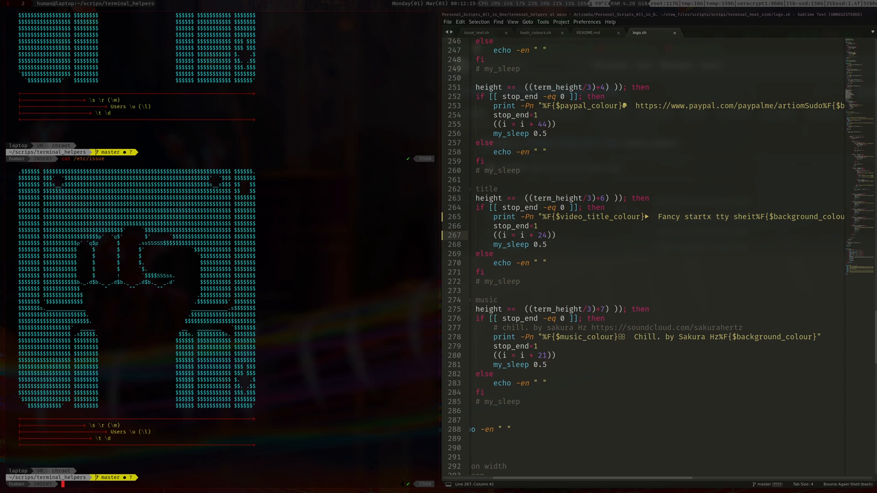
mouse_move(279, 247)
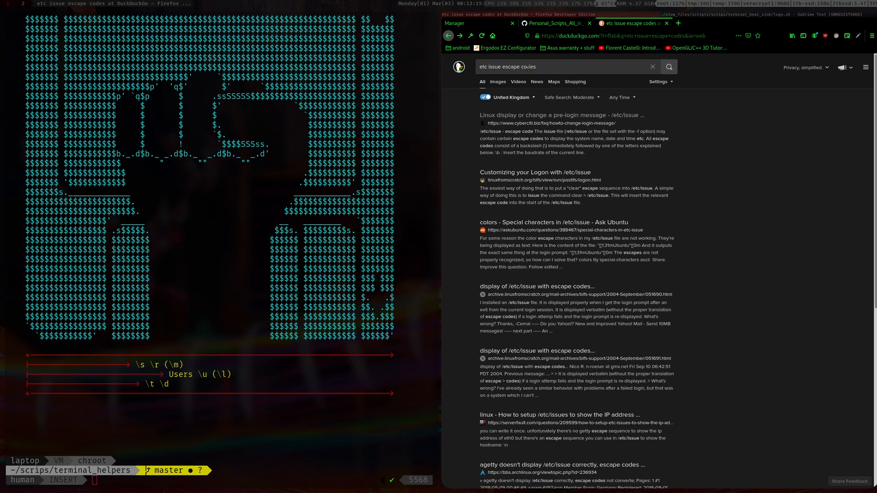
- Open the nixCraft /etc/issue article, scroll to the escape code list, and zoom in
click(557, 115)
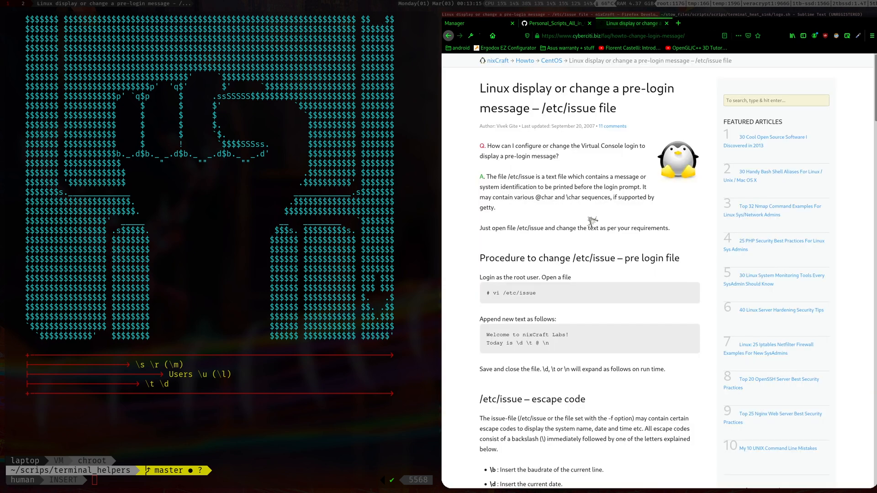
scroll(down, 3)
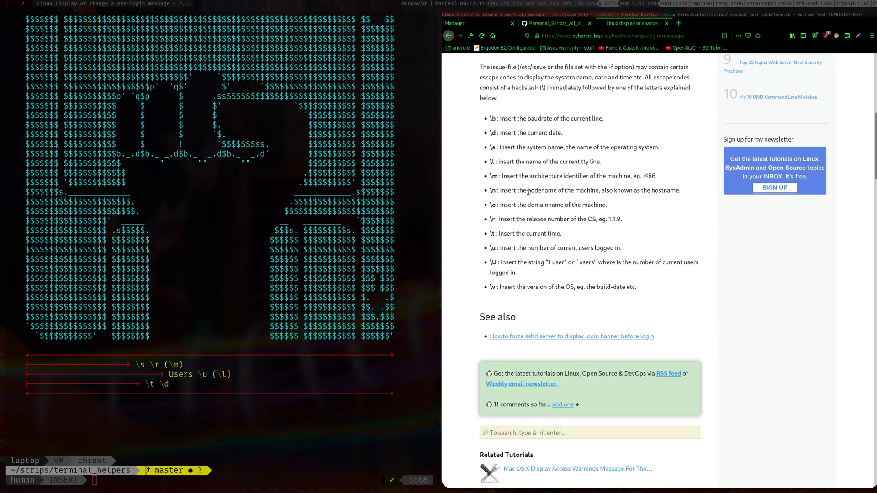
key(ctrl+plus)
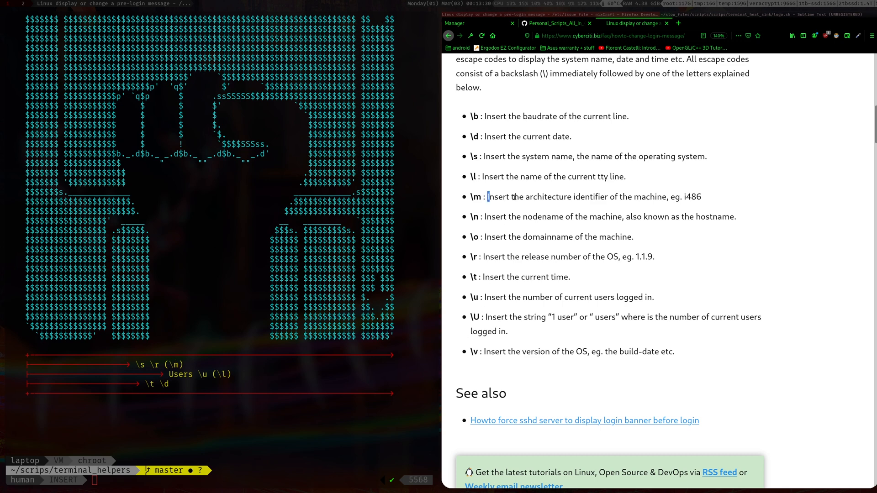
drag(488, 197, 702, 197)
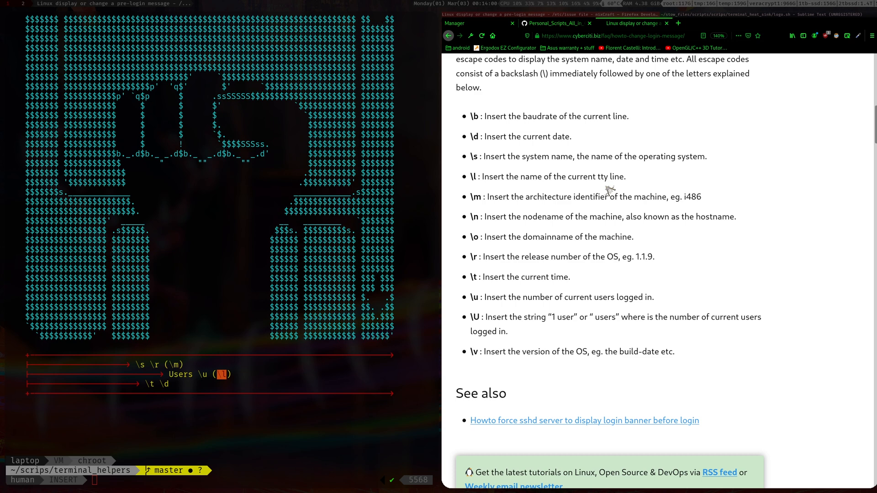
mouse_move(594, 195)
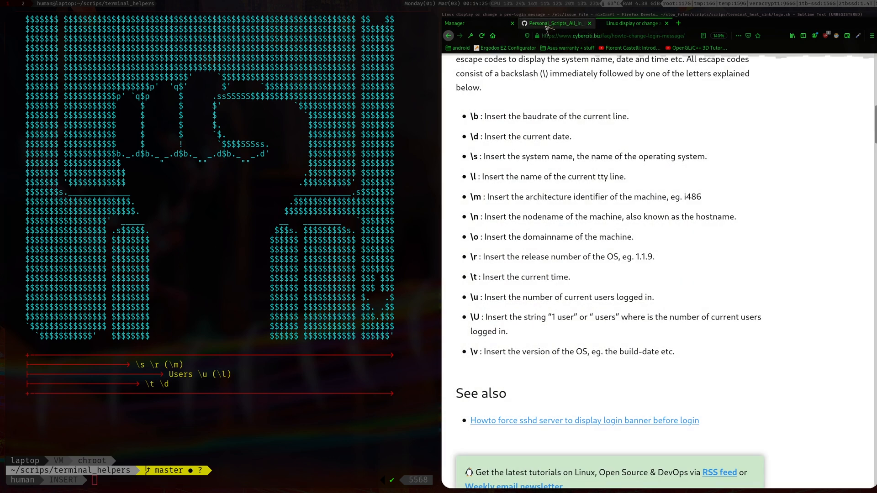
- Browse the terminal_helpers folder listing issue_text.sh alongside the other scripts
click(556, 23)
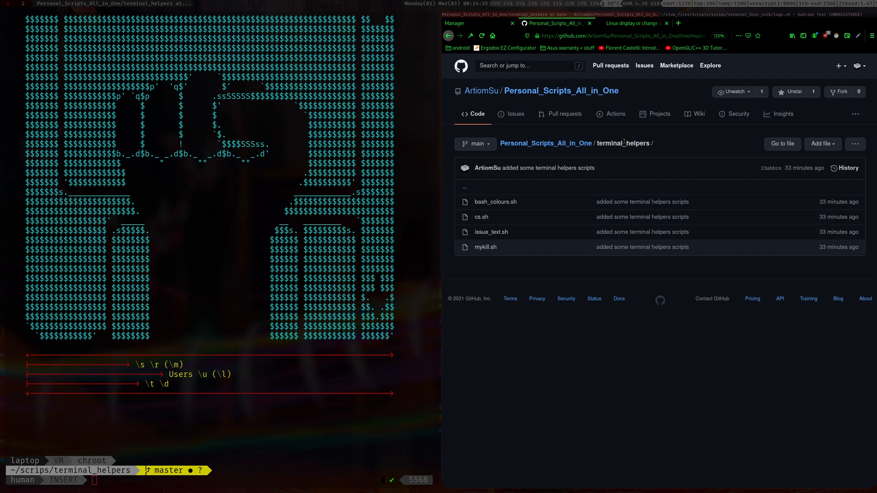
mouse_move(499, 243)
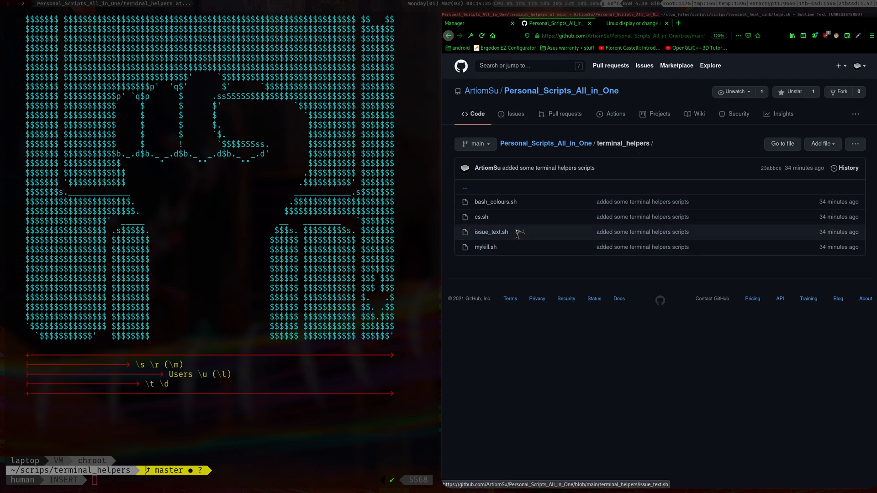
mouse_move(498, 205)
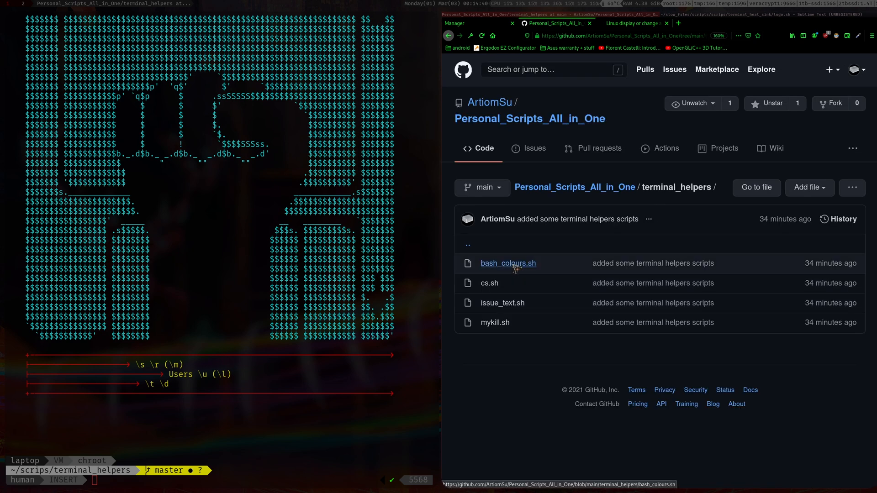
mouse_move(503, 303)
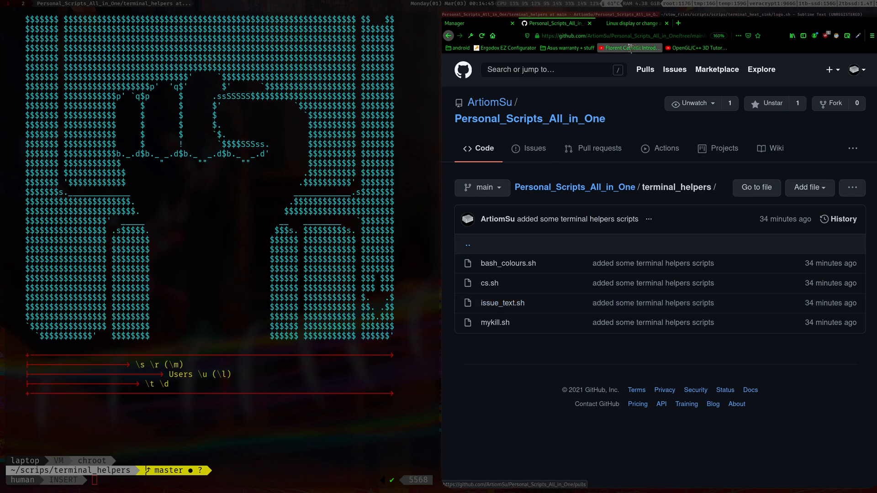
click(633, 36)
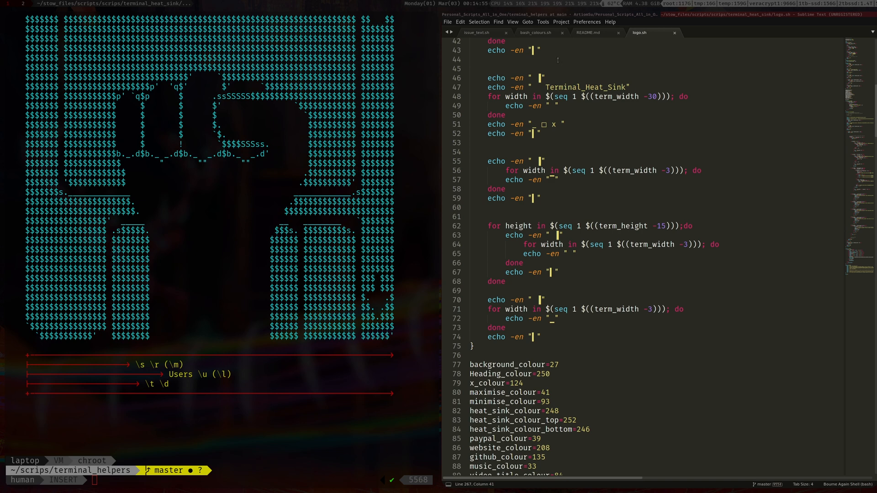
- Open issue_text.sh, run ./issue_text.sh to preview its banner, and select the usage comment
click(487, 33)
text(ls)
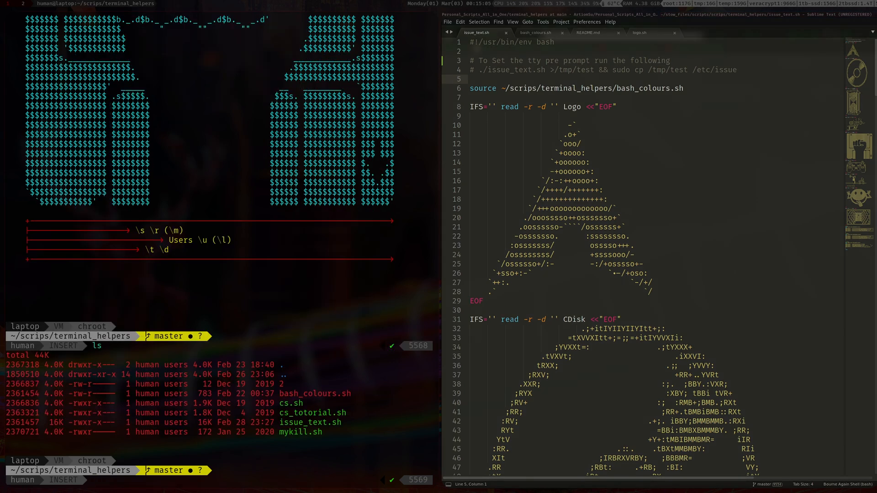
text(./)
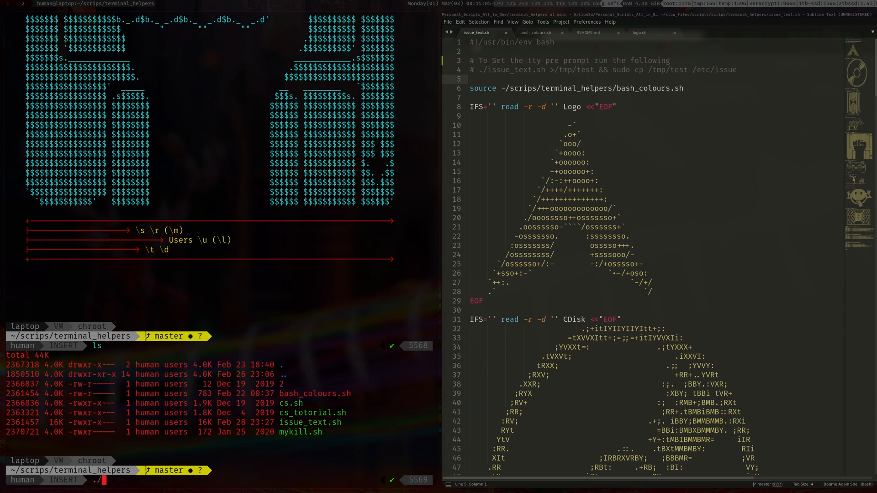
text(issue_text.sh)
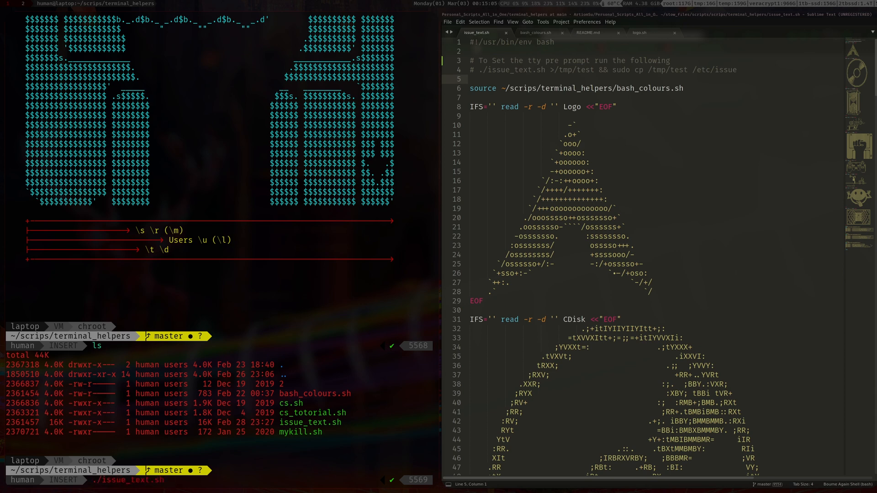
key(Return)
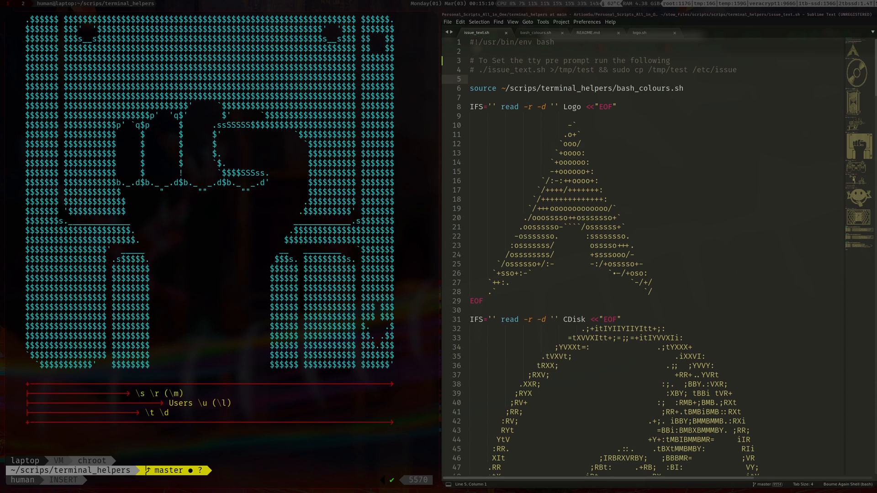
click(481, 70)
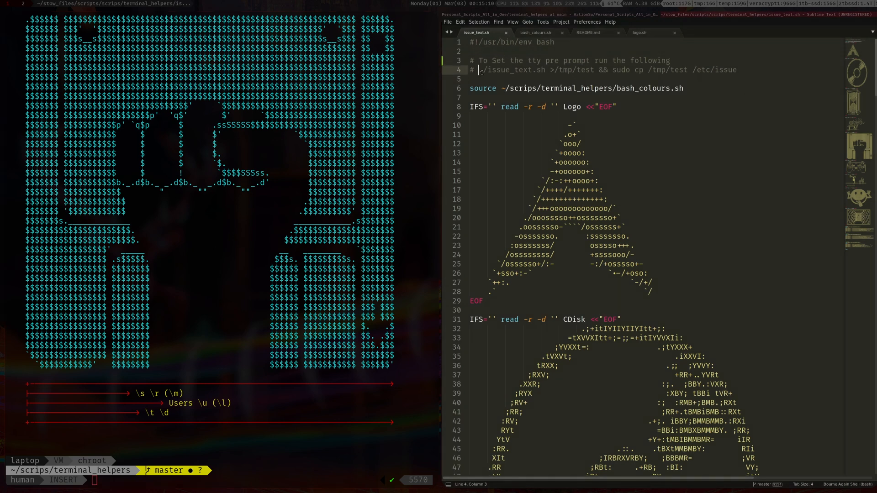
drag(481, 69, 737, 69)
text(./issue_text.sh >/tmp)
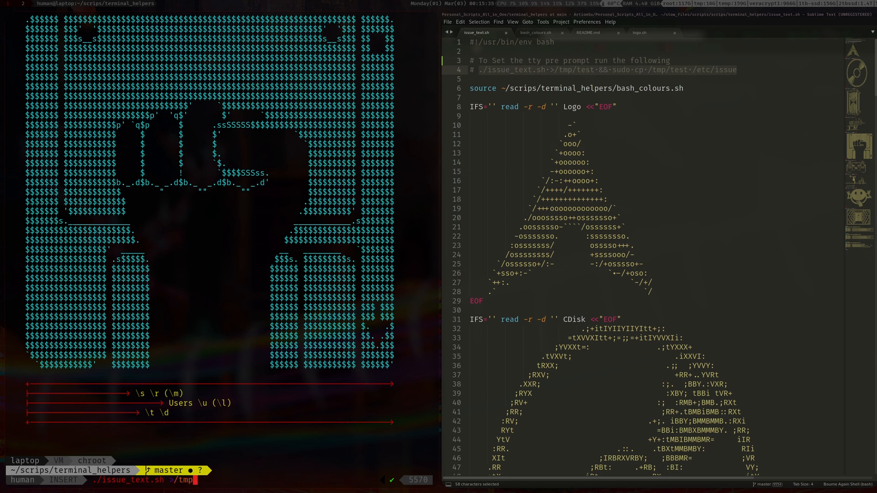
- Run sudo ./issue_text.sh >/etc/issue, which exits with SIGEXIT(2)
text(etc/issue)
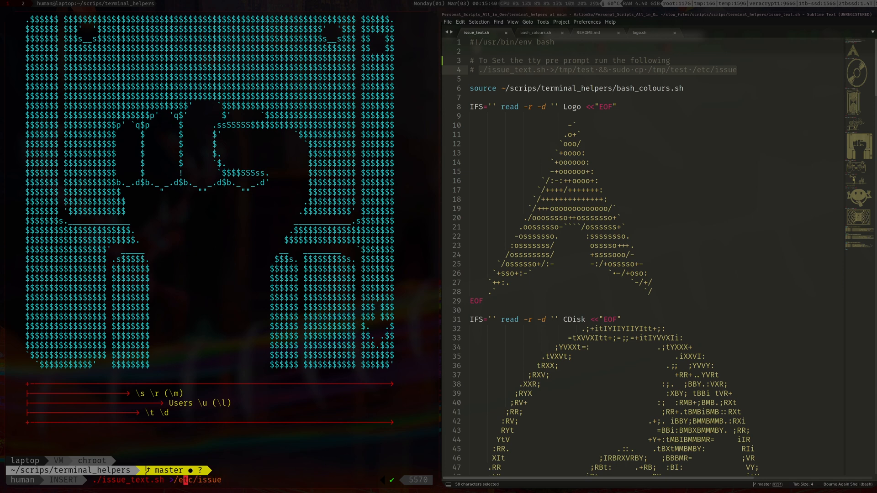
text(sudo)
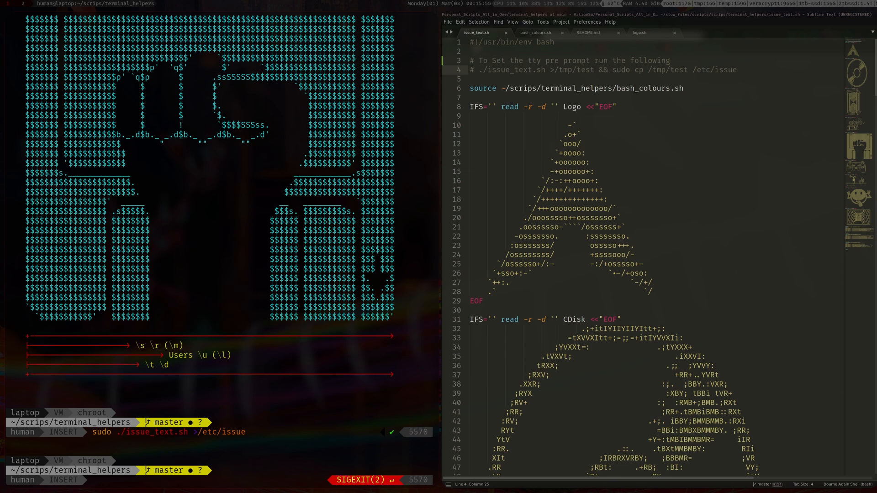
scroll(down, 3)
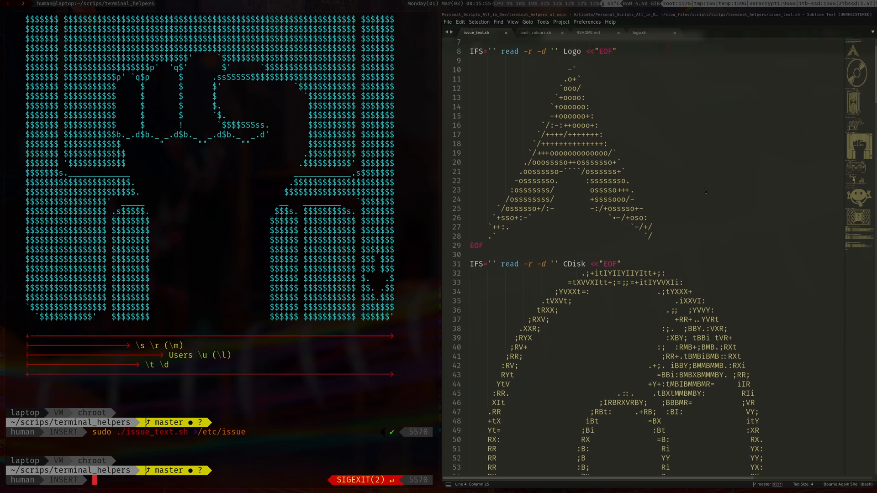
scroll(down, 3)
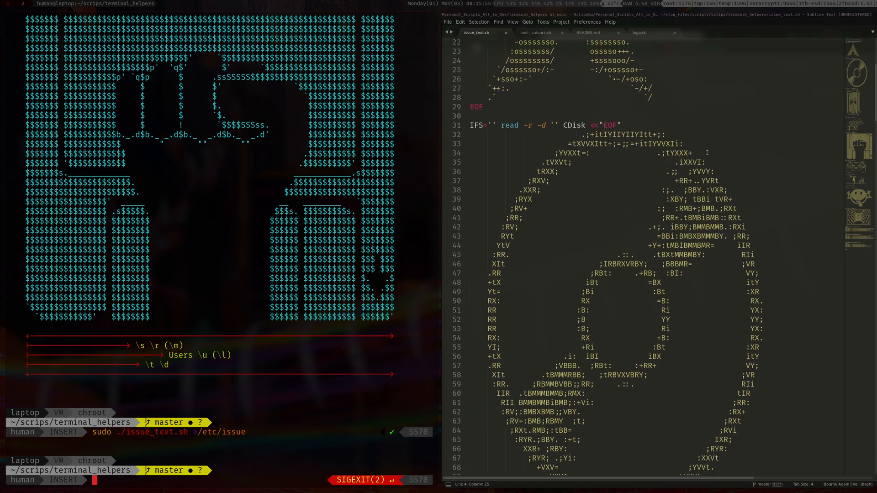
scroll(down, 3)
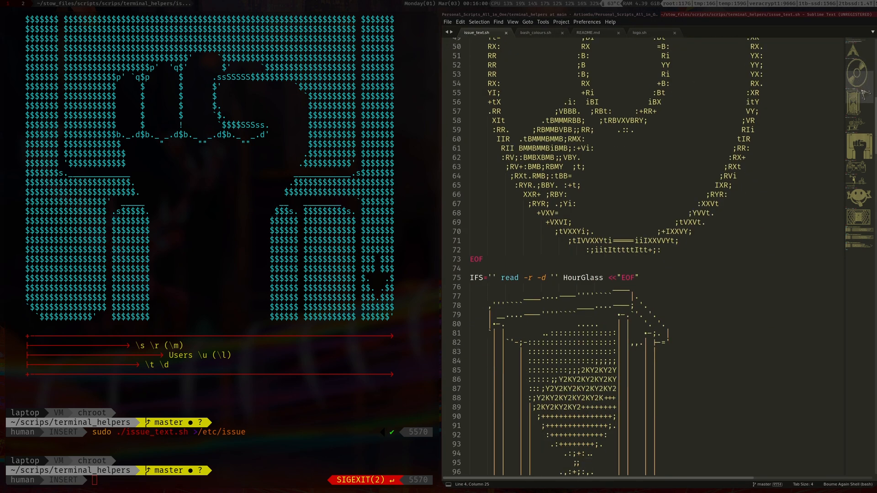
scroll(down, 3)
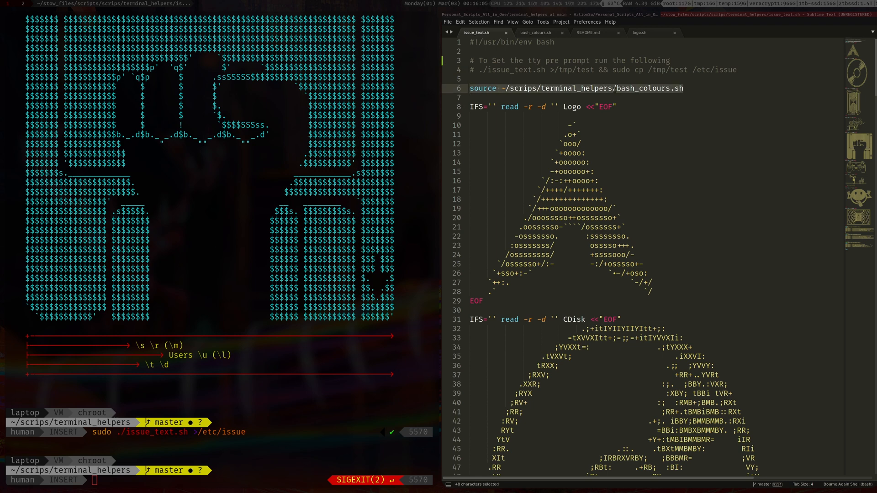
click(635, 88)
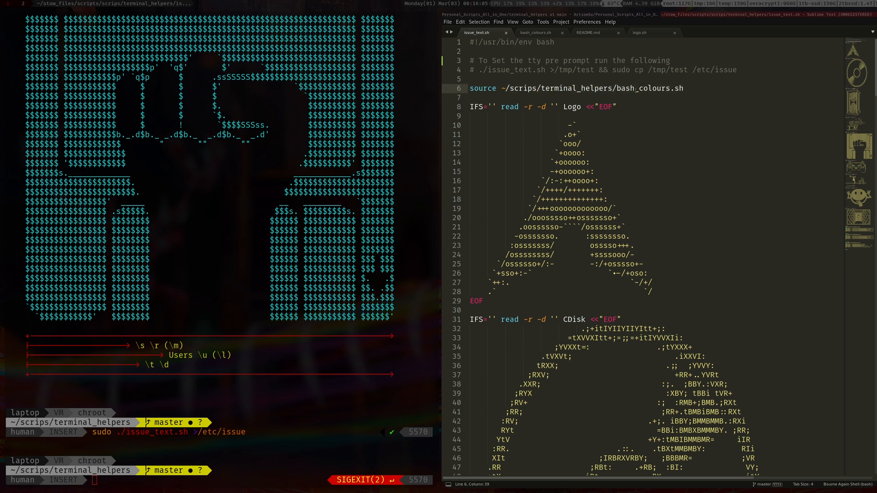
click(536, 32)
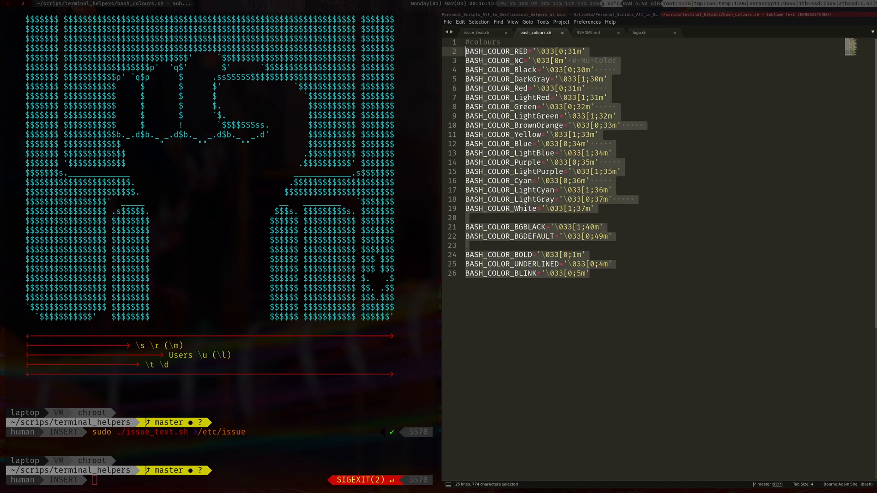
- Switch to bash_colours.sh to review BASH_COLOR_LightGreen and BASH_COLOR_Red
click(483, 33)
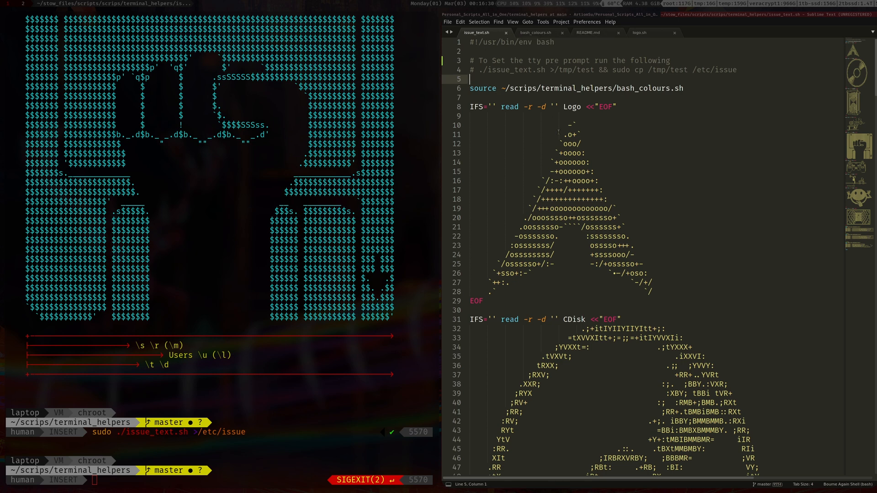
scroll(down, 3)
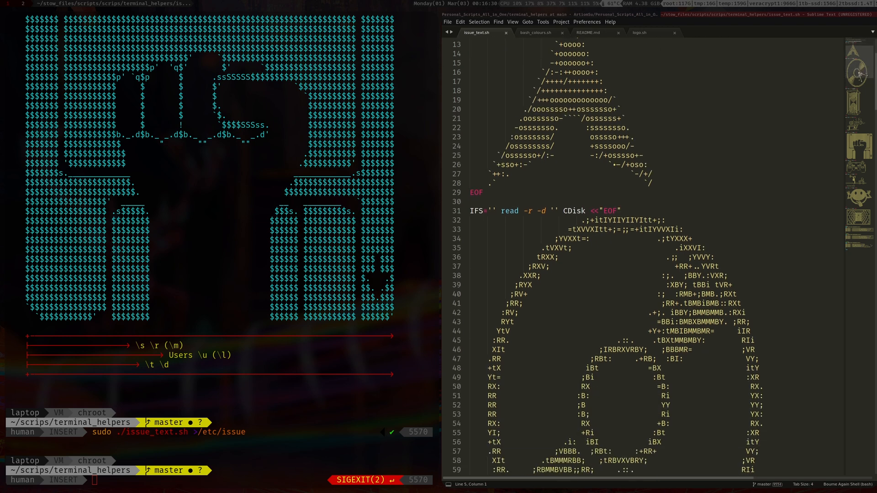
scroll(down, 3)
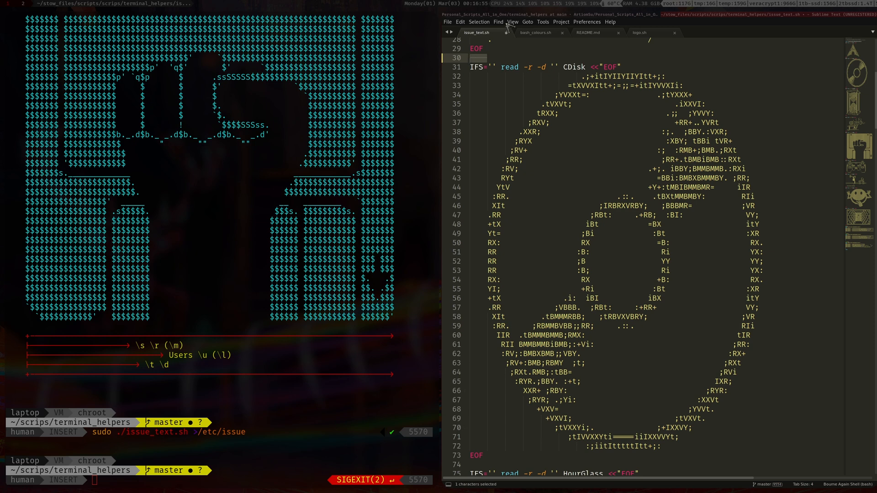
- Choose Find > Replace… to show the Find/Replace panel over the CDisk art block
click(498, 22)
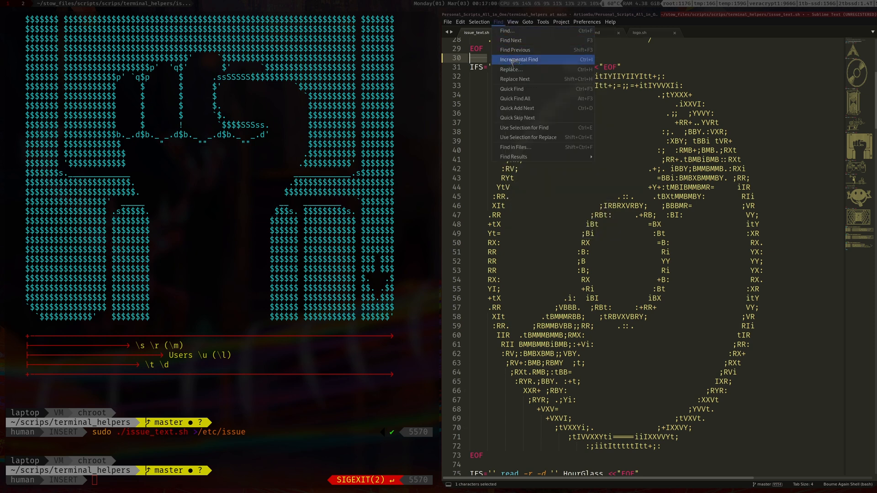
click(510, 69)
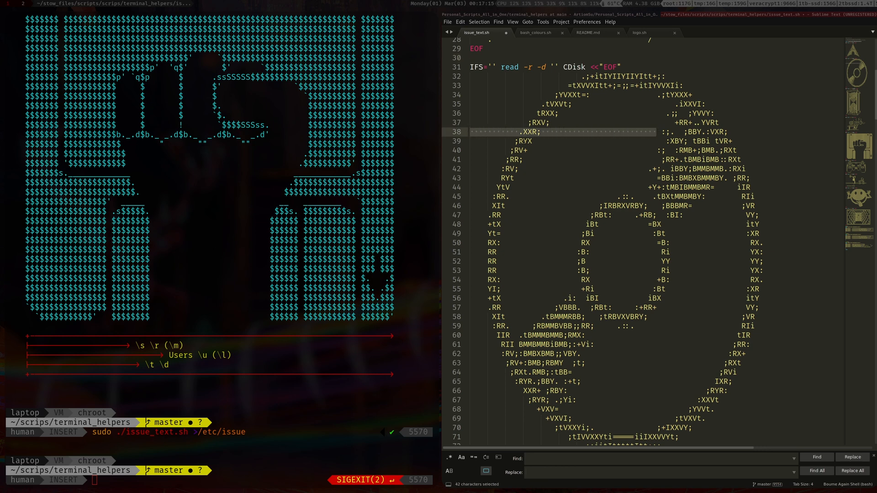
click(513, 141)
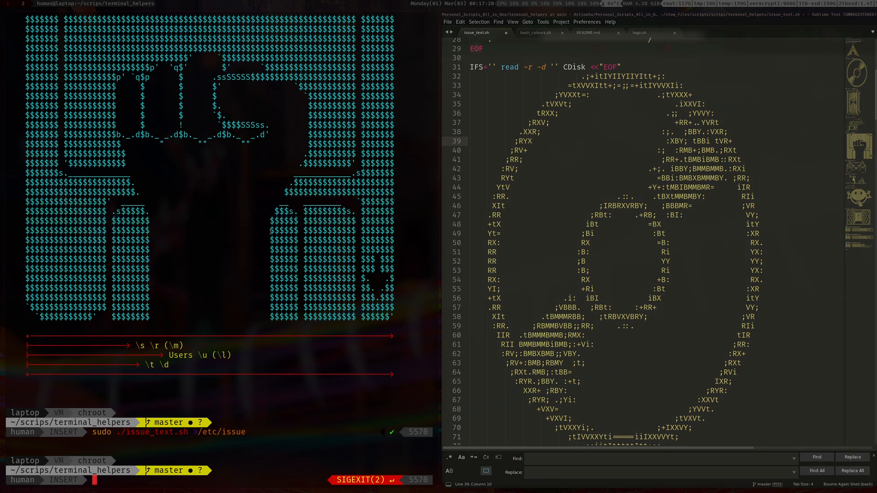
- Scroll past the HourGlass, Floppy, PS2, HITKEY and smiley heredocs, highlighting 'door' occurrences
scroll(down, 3)
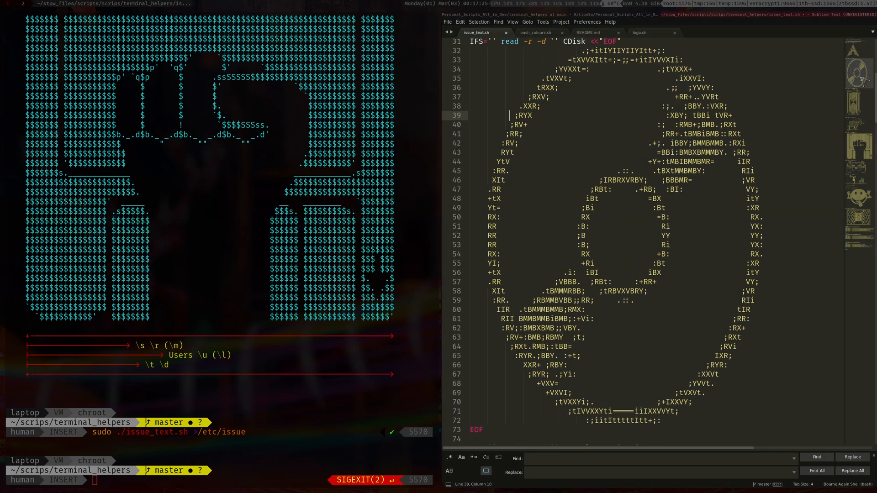
scroll(down, 3)
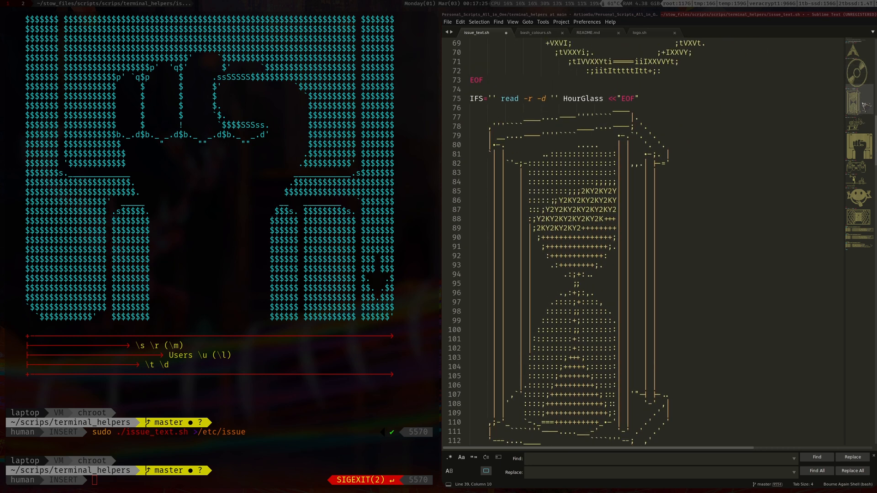
double_click(583, 99)
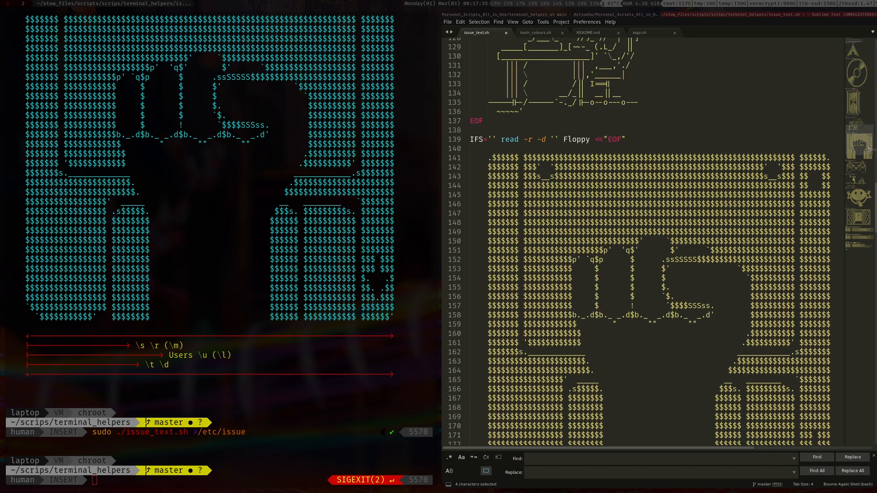
scroll(down, 3)
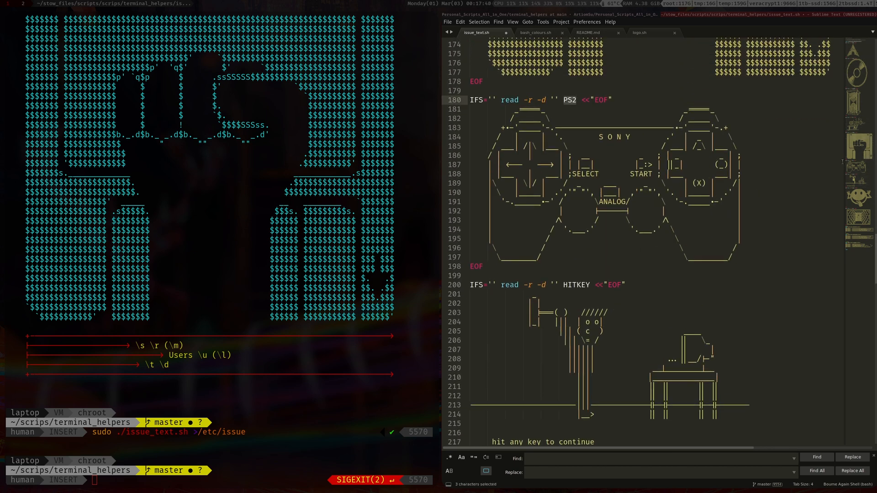
scroll(down, 3)
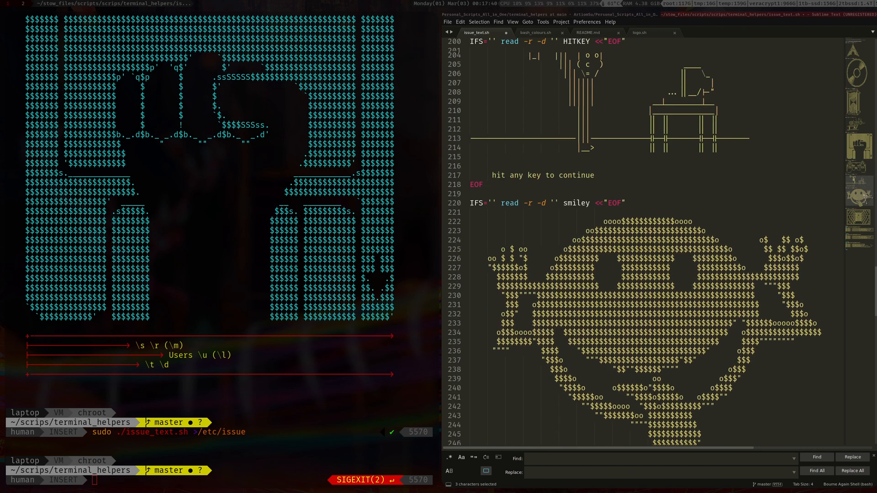
scroll(down, 3)
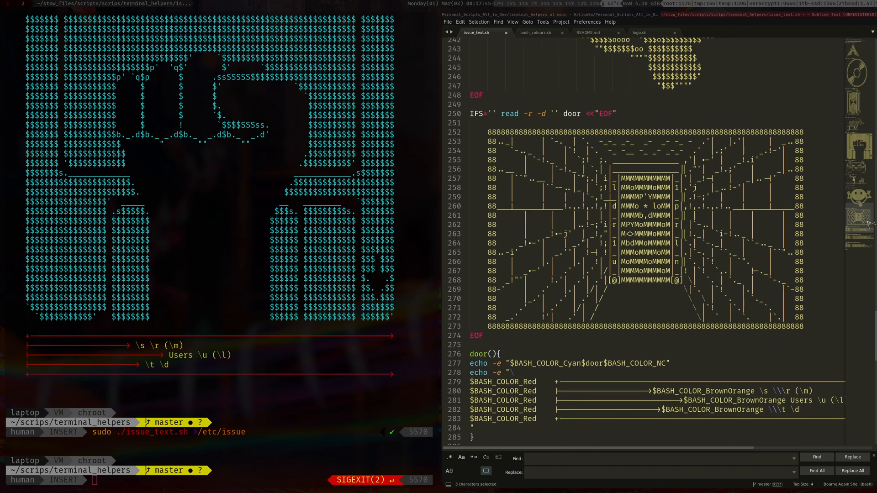
double_click(571, 114)
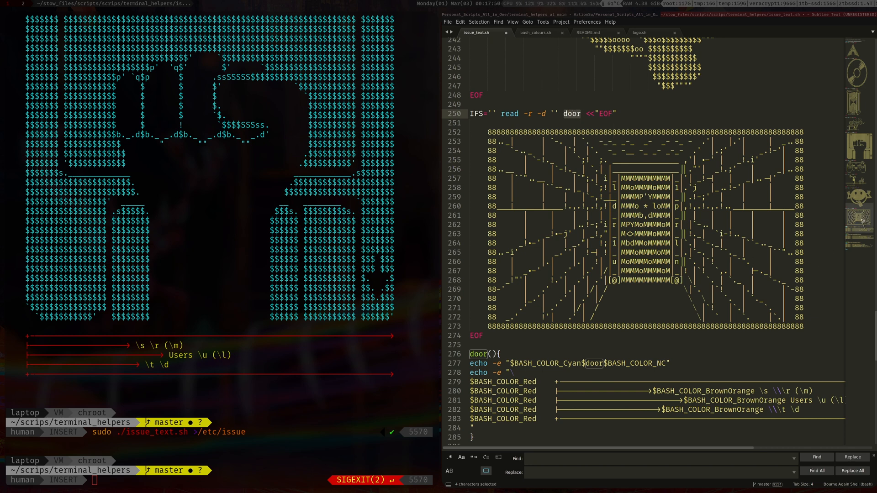
scroll(down, 3)
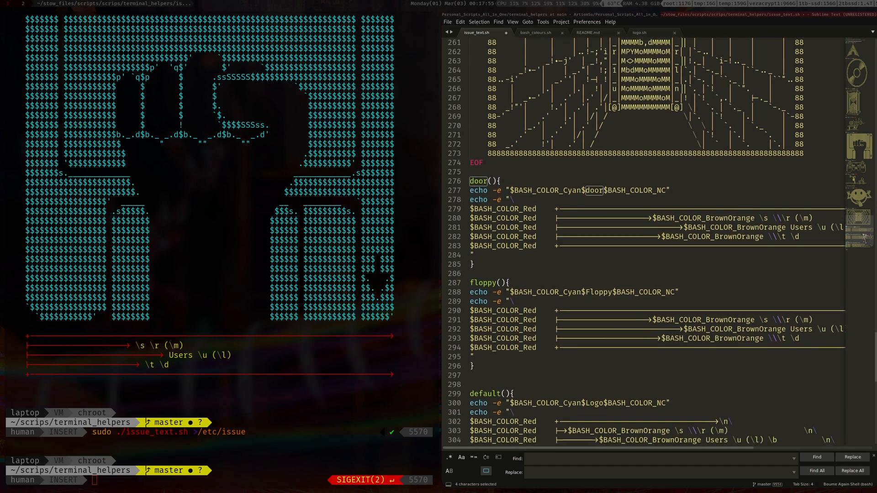
- Scroll to the smiley heredoc, save the script calling door, and run ./issue_text.sh
scroll(down, 3)
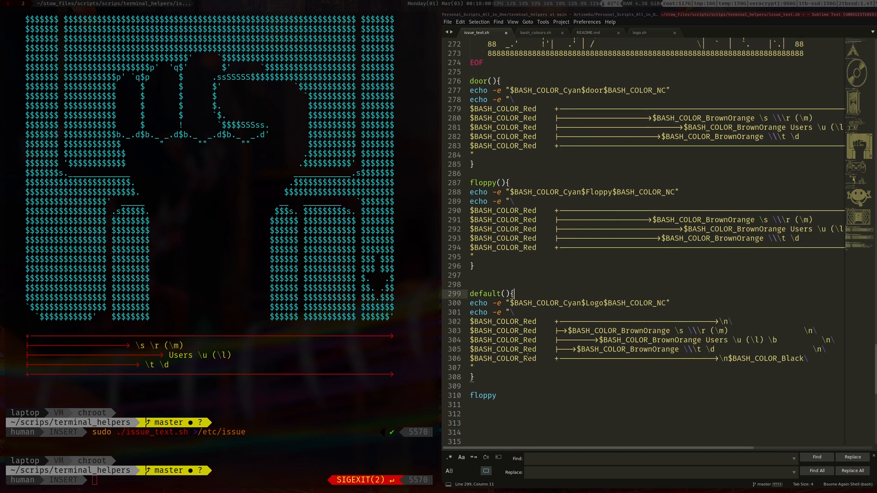
scroll(down, 3)
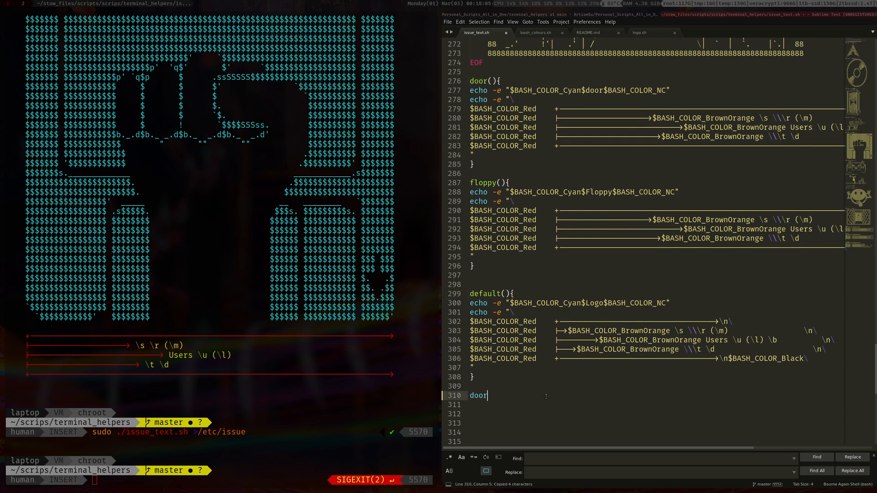
key(ctrl+s)
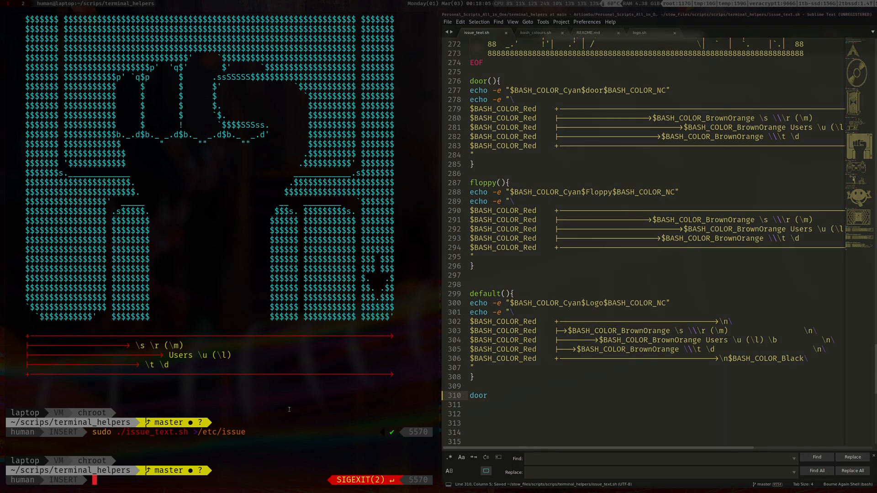
text(./issue_text.sh)
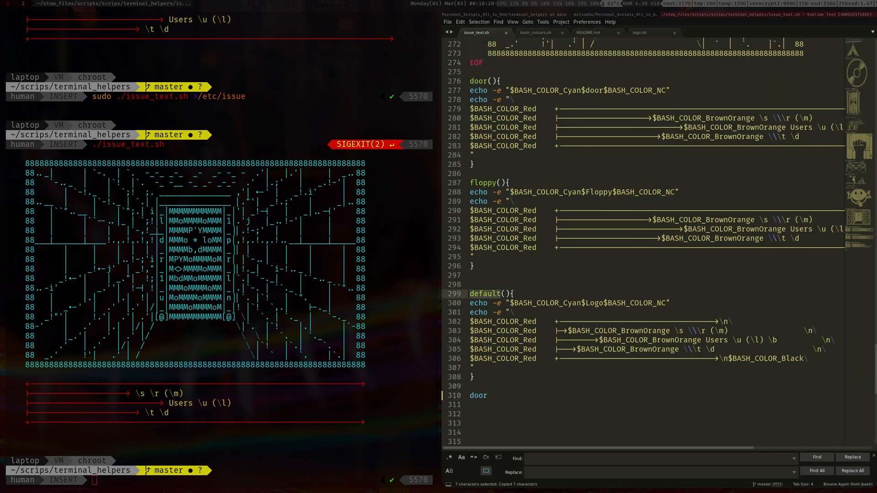
text(default)
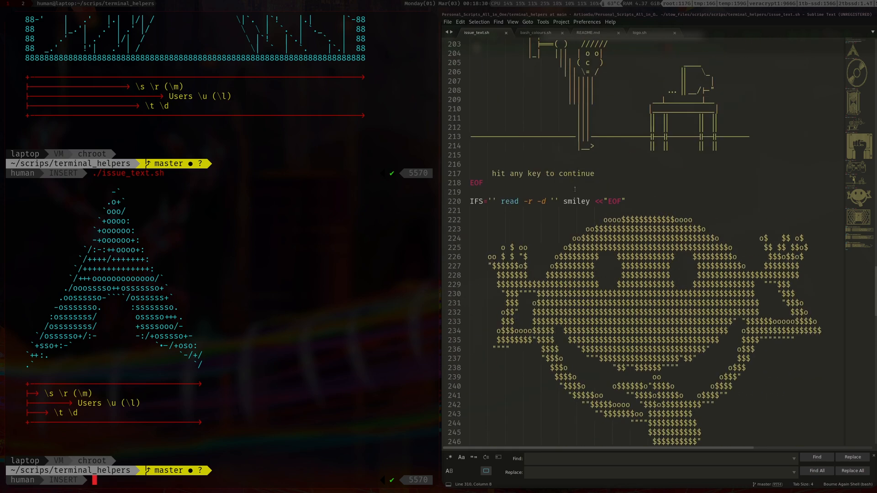
- Replace Logo with smiley in the default function's banner call
double_click(576, 201)
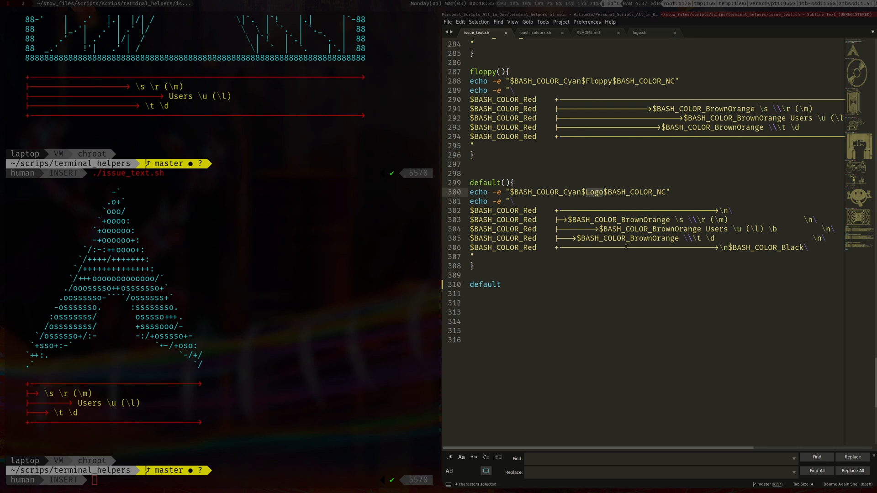
text(smiley <<"EOF)
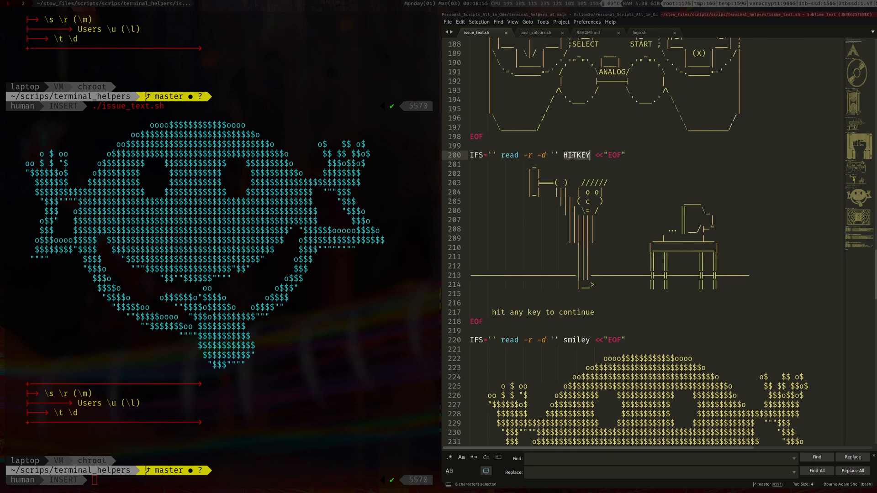
scroll(down, 3)
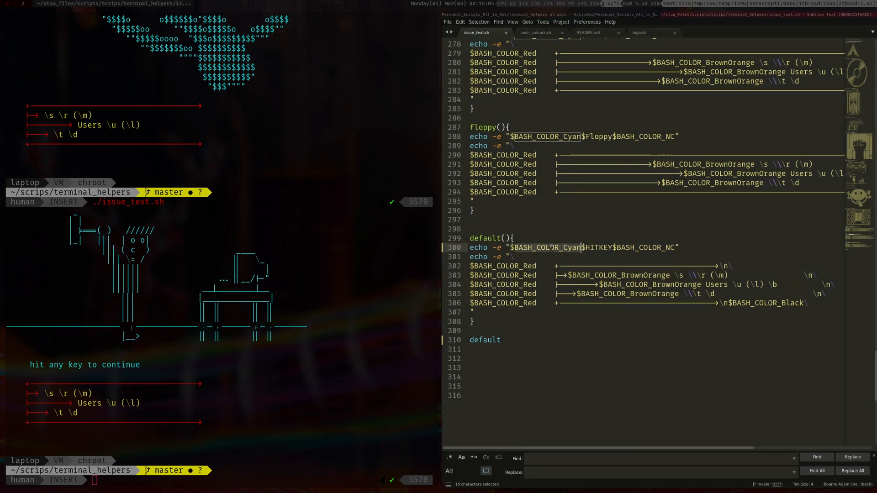
mouse_move(536, 32)
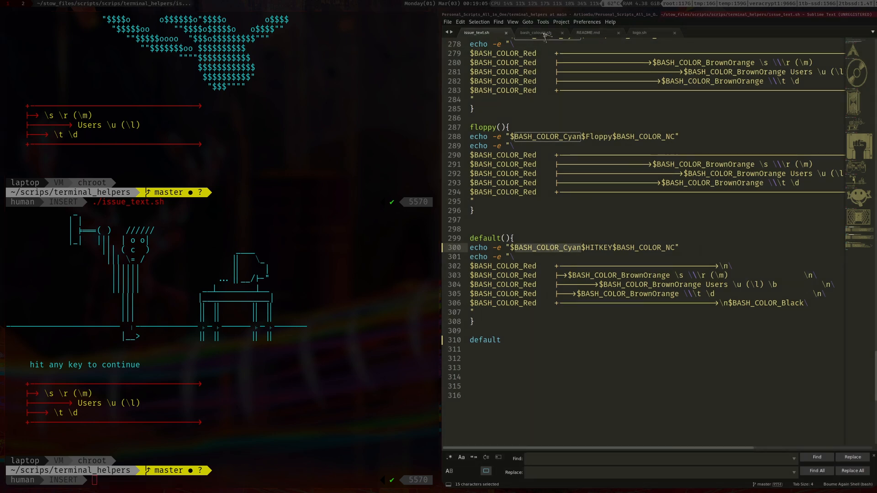
- Replace BASH_COLOR_Cyan with BASH_COLOR_LightGreen on line 300 of issue_text.sh and save
click(535, 32)
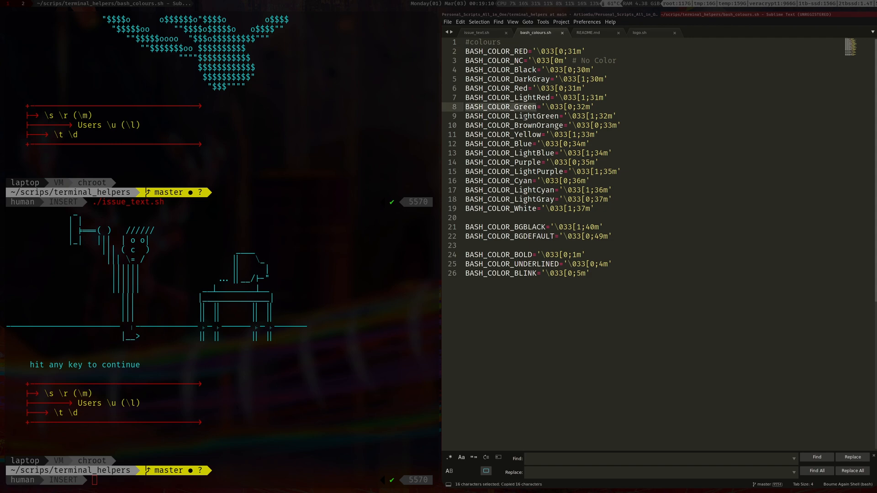
click(476, 33)
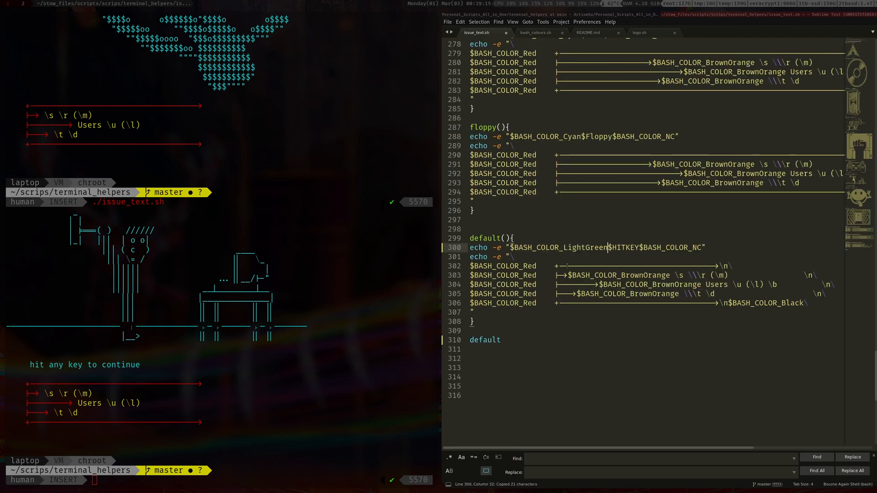
key(ctrl+s)
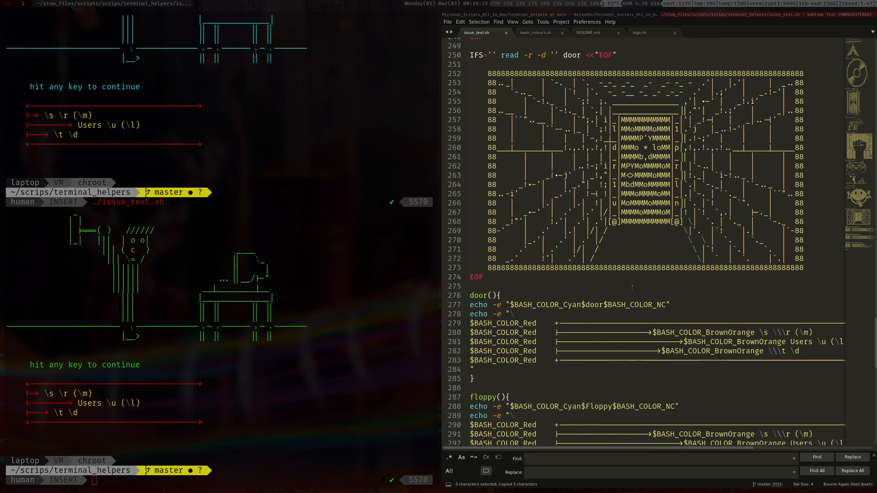
- Scroll through the heredoc banners to preview the PS2 and HourGlass art
scroll(down, 3)
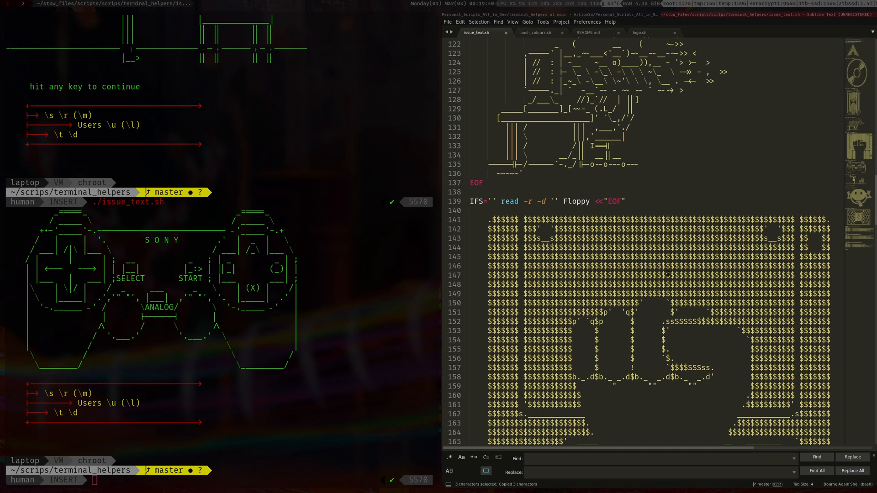
scroll(down, 3)
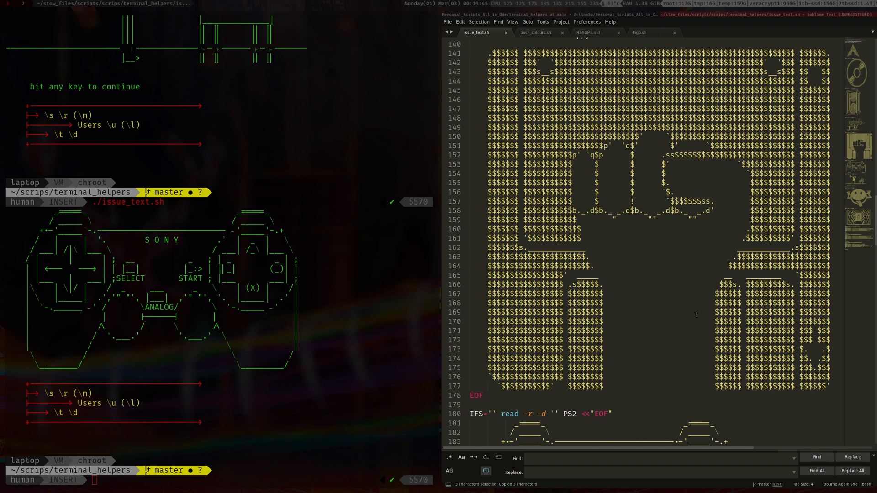
scroll(down, 3)
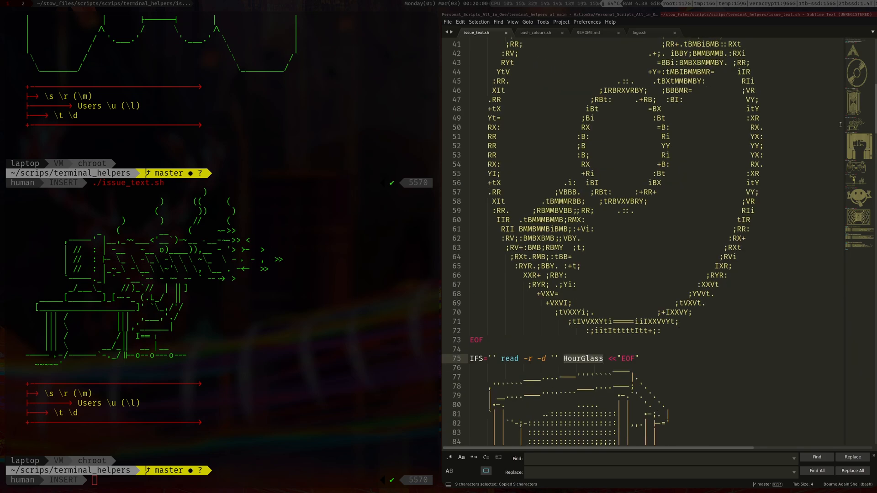
- Save HourGlass as the default banner, then select CDisk on line 31 for line 300
scroll(down, 3)
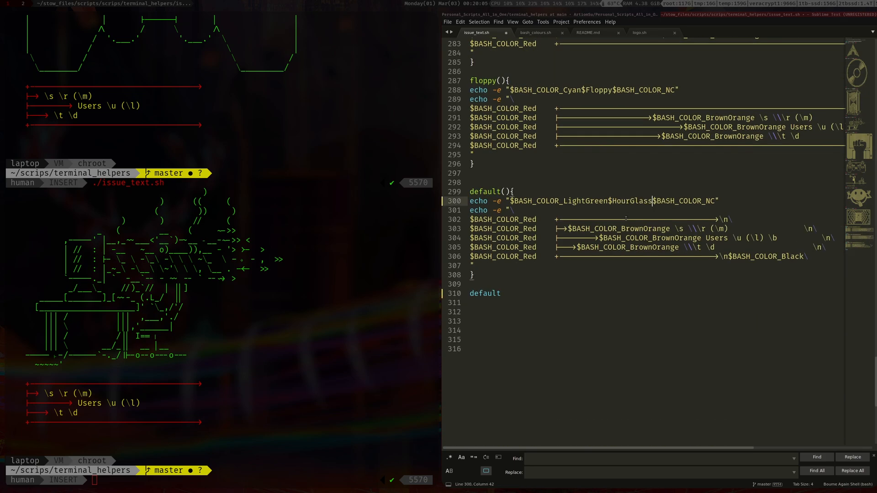
key(ctrl+s)
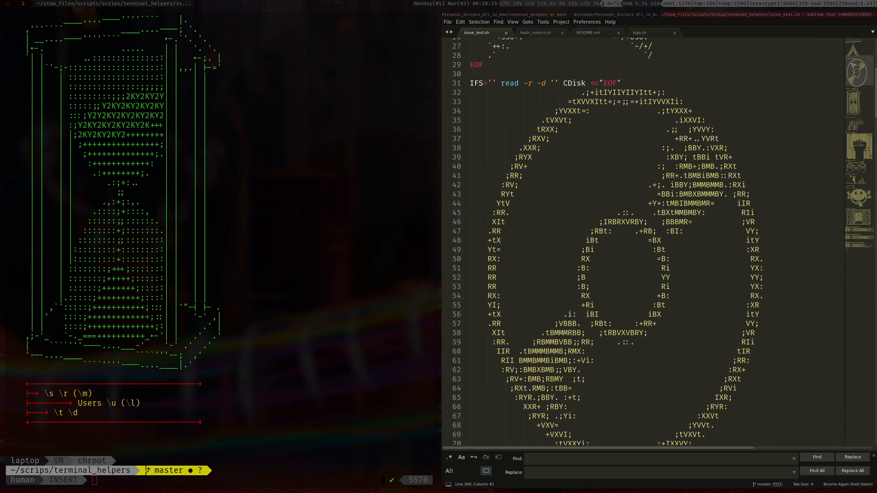
double_click(574, 83)
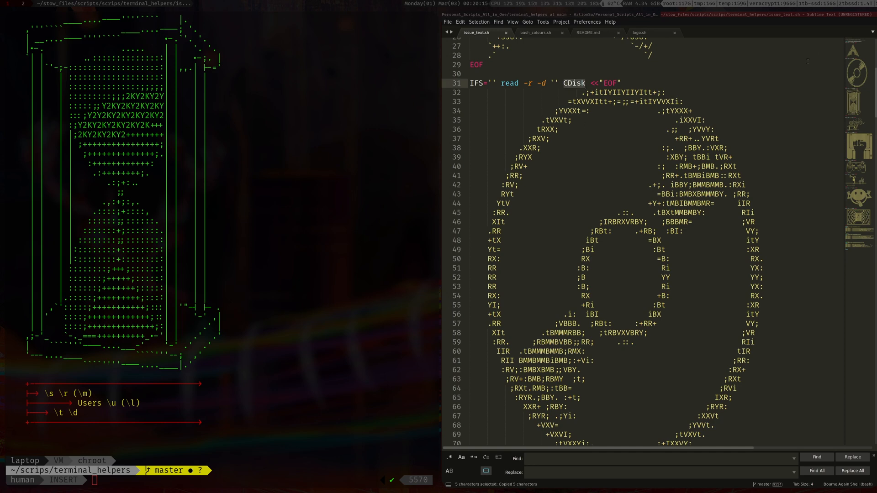
scroll(down, 3)
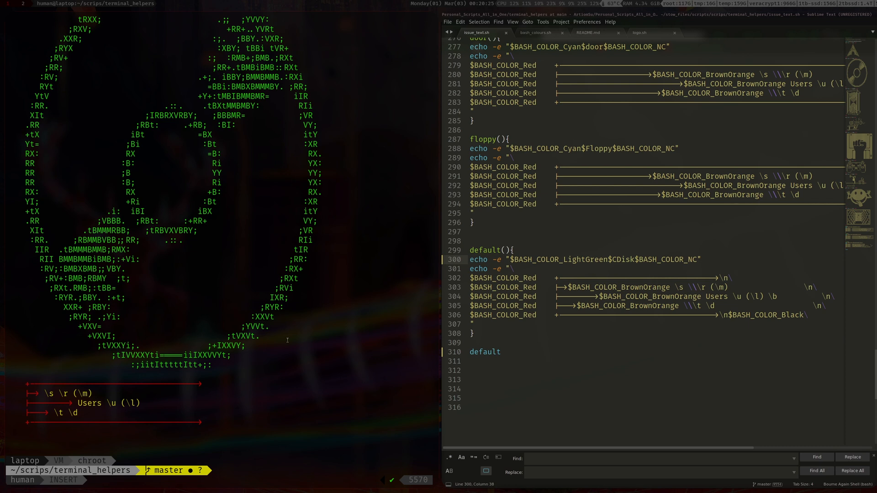
- Redirect the ./issue_text.sh banner output into /tmp/tst
text(./issue_text.sh)
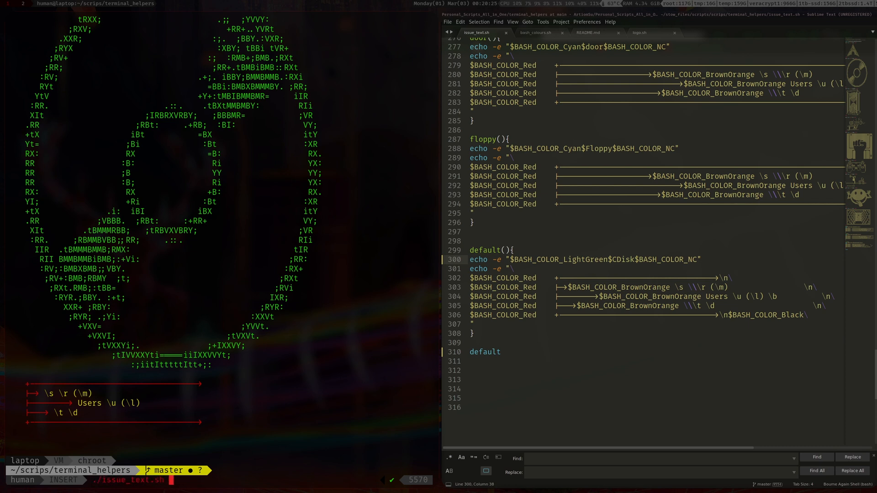
text(/tmp/)
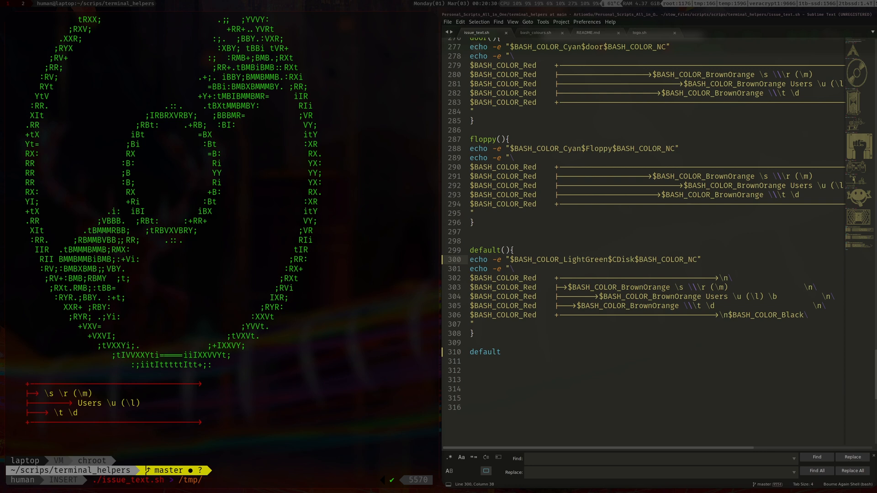
text(ts)
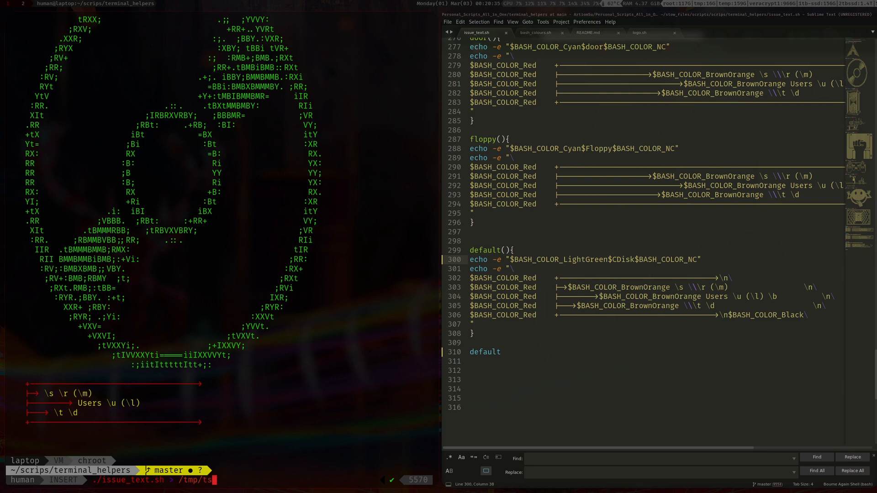
text(t)
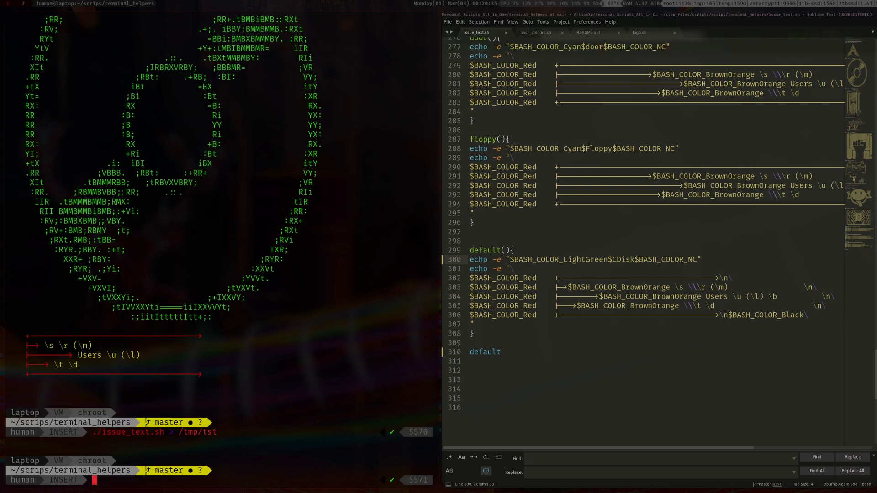
- Check /tmp/tst, then run sudo cp /tmp/tst /etc/issue
text(cat /tm)
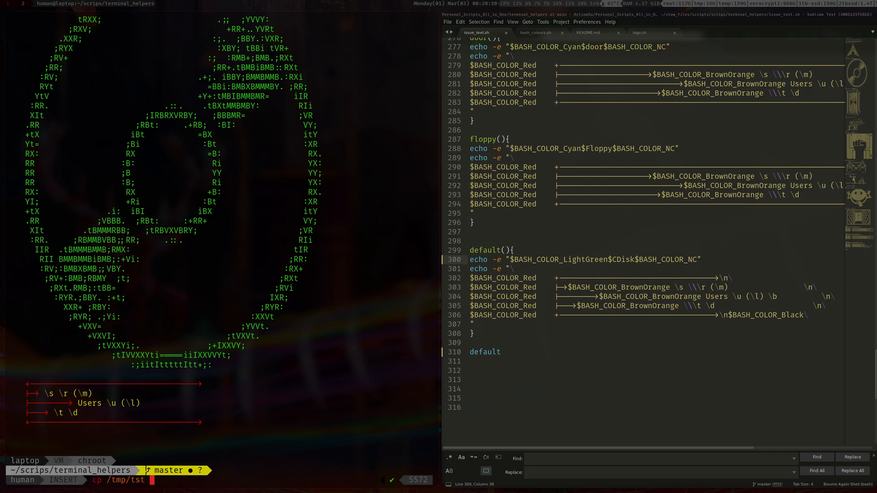
text(/etc/issue)
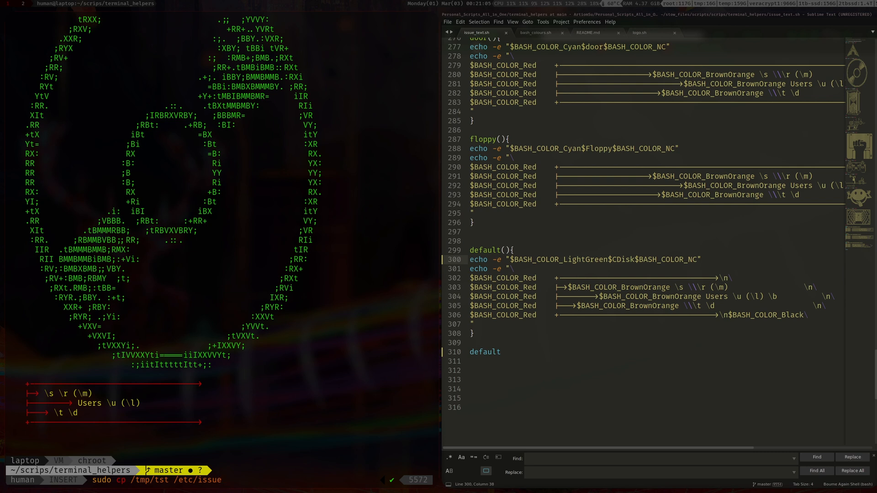
key(Return)
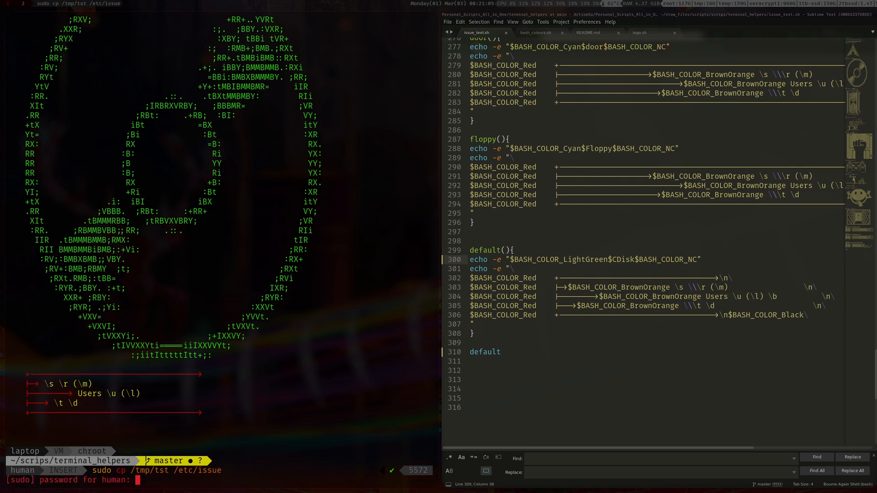